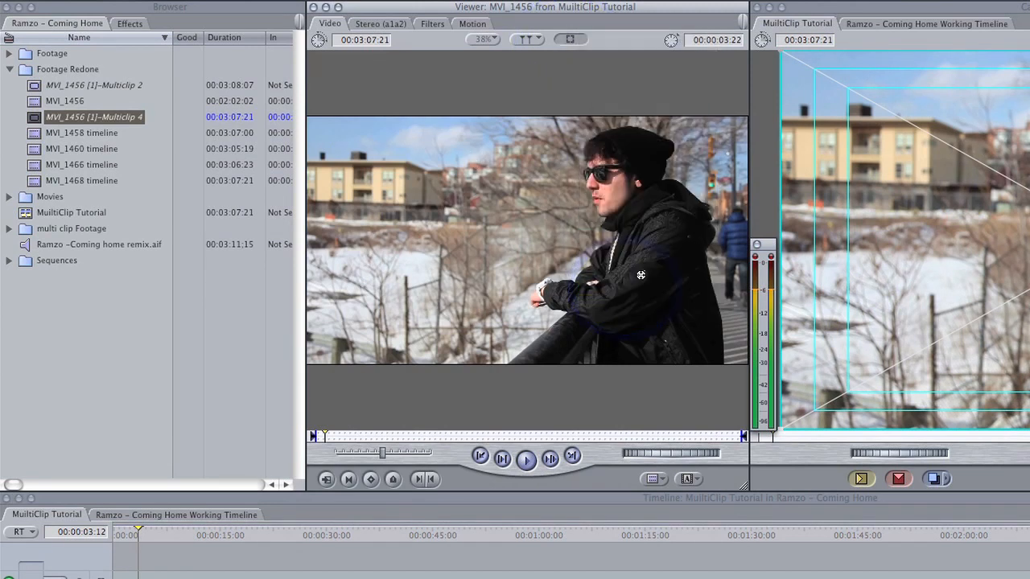
Switch the multiclip viewer to 4-Up, then to 16-Up, tiling the five angles small
{"action": "left_click", "coordinate": [570, 39]}
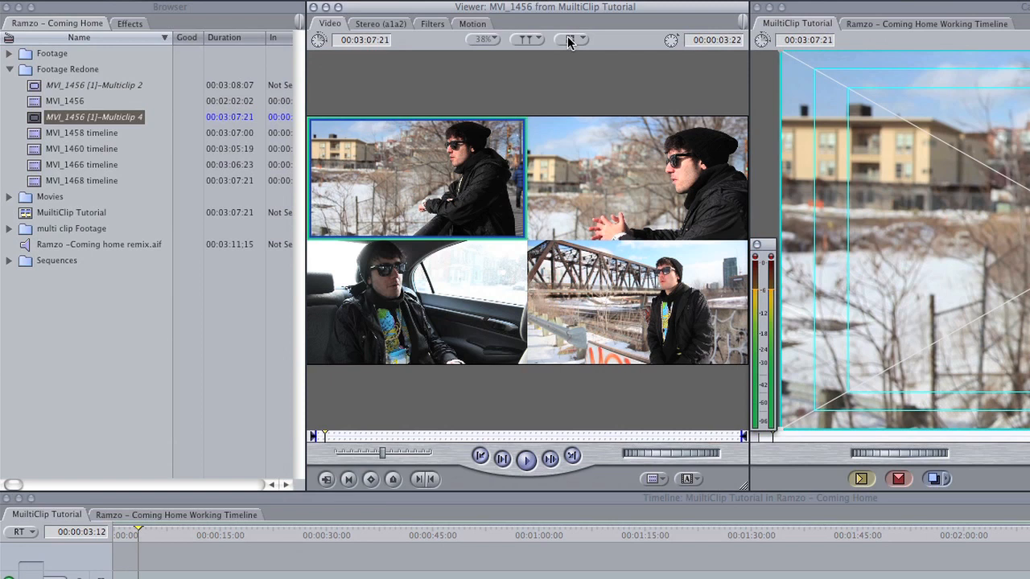
{"action": "left_click", "coordinate": [572, 39]}
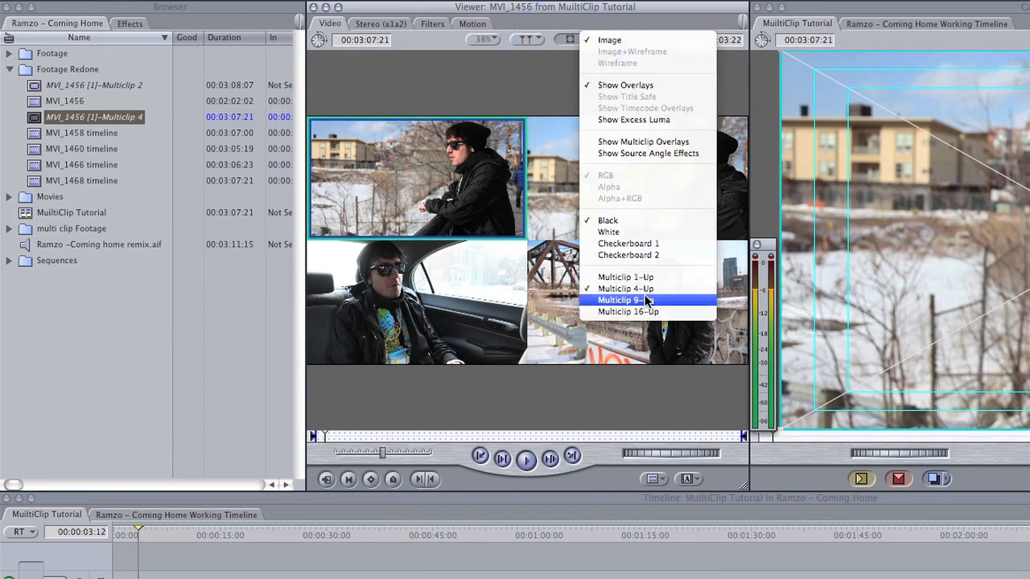
{"action": "left_click", "coordinate": [626, 288]}
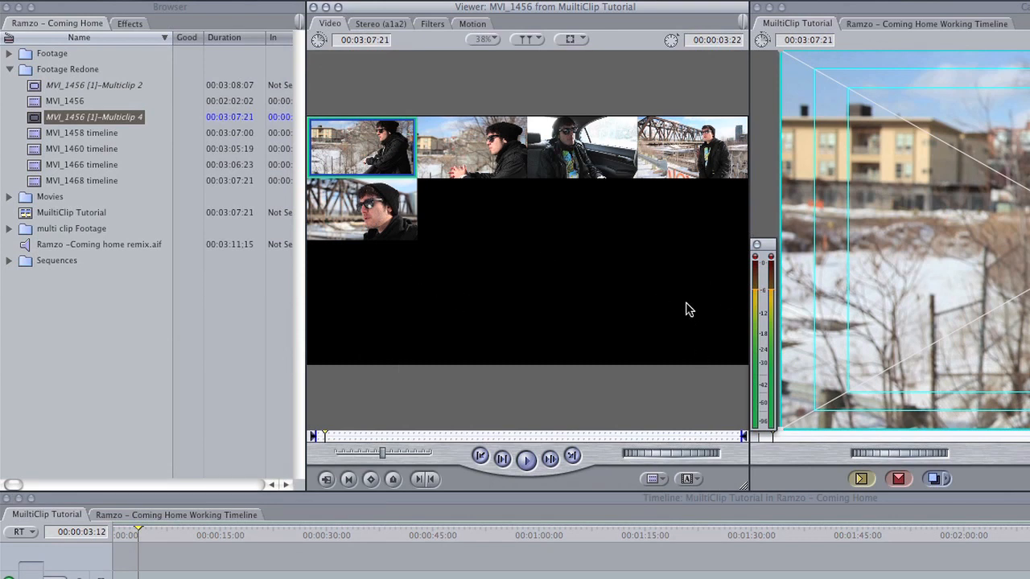
{"action": "mouse_move", "coordinate": [626, 196]}
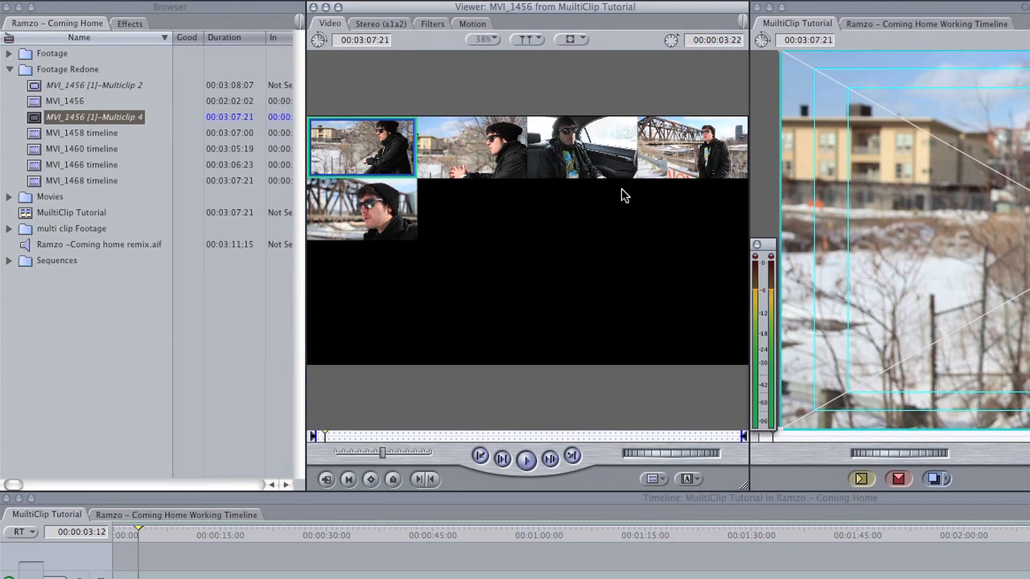
{"action": "mouse_move", "coordinate": [569, 47]}
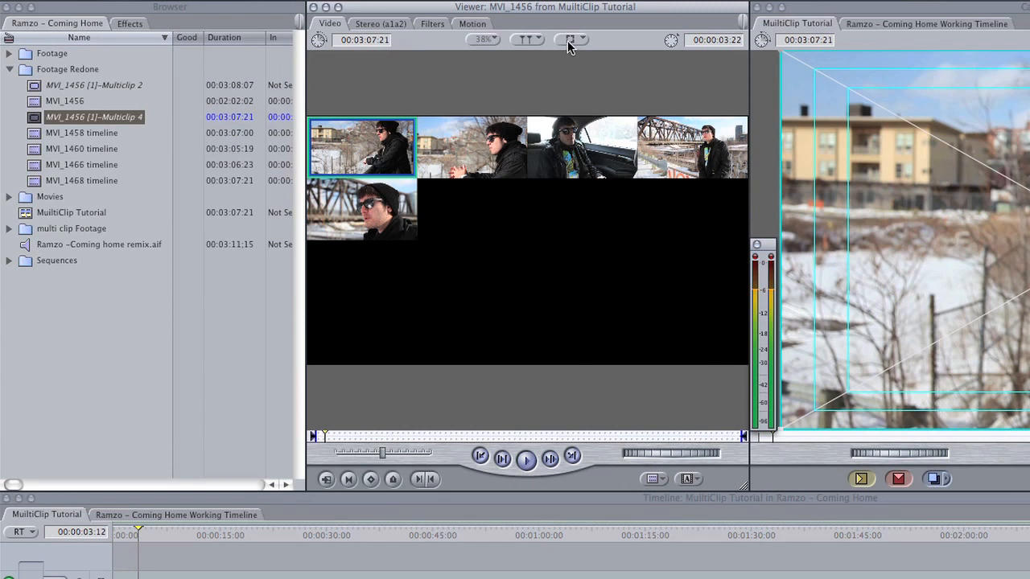
Change the viewer's multiclip display to 9-Up for larger angle tiles
{"action": "left_click", "coordinate": [571, 40]}
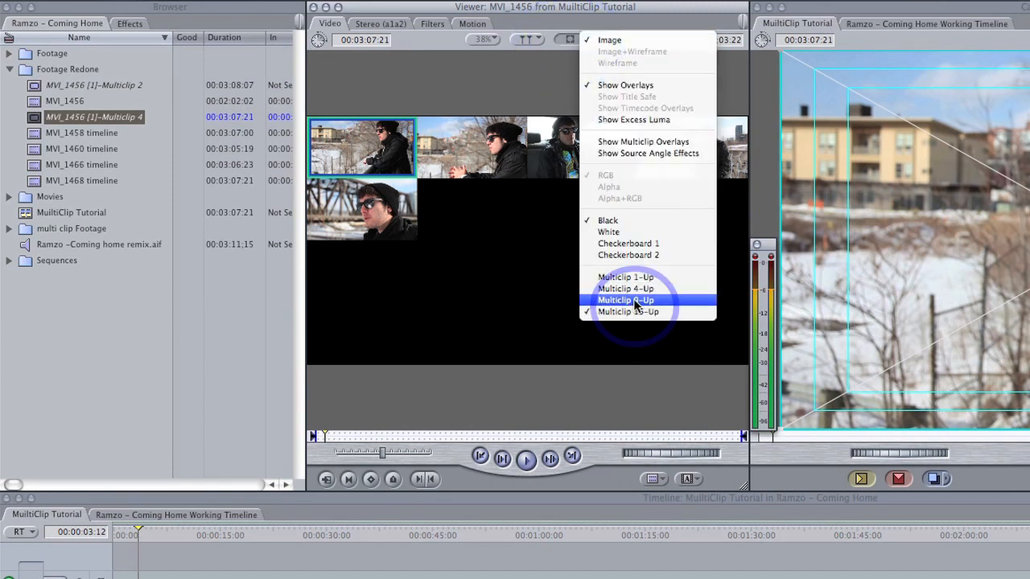
{"action": "left_click", "coordinate": [627, 312]}
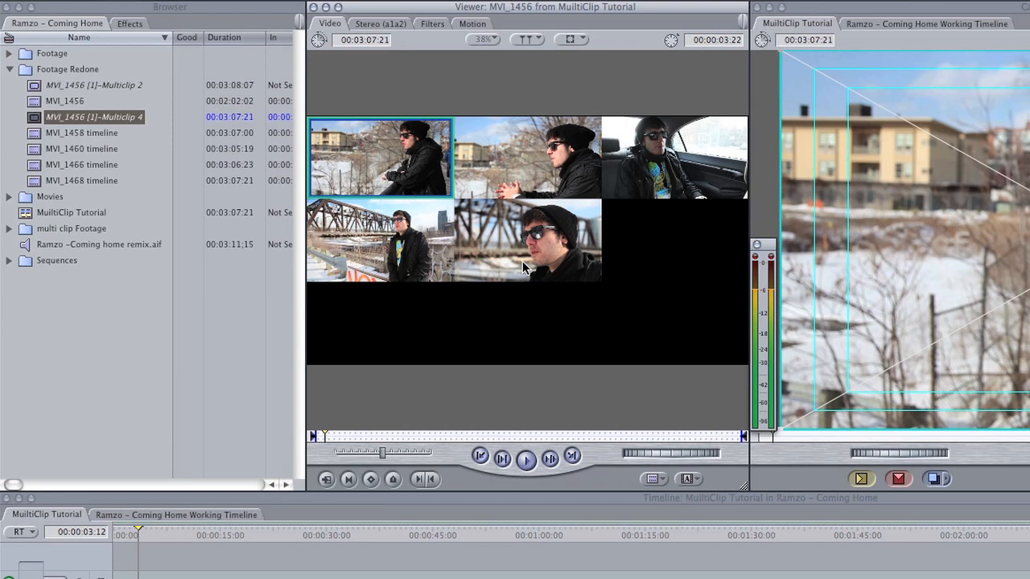